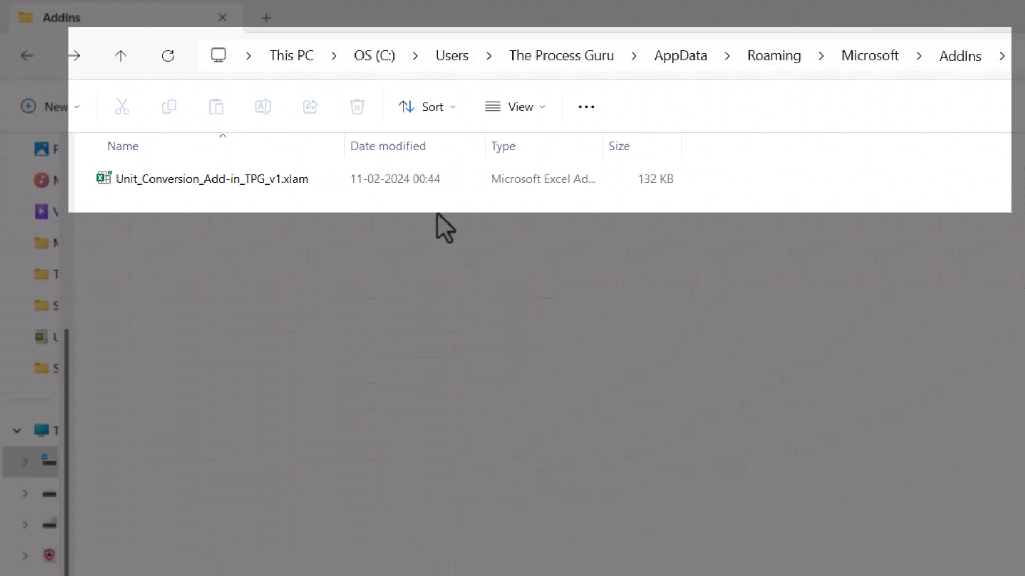
{"action": "mouse_move", "coordinate": [826, 104]}
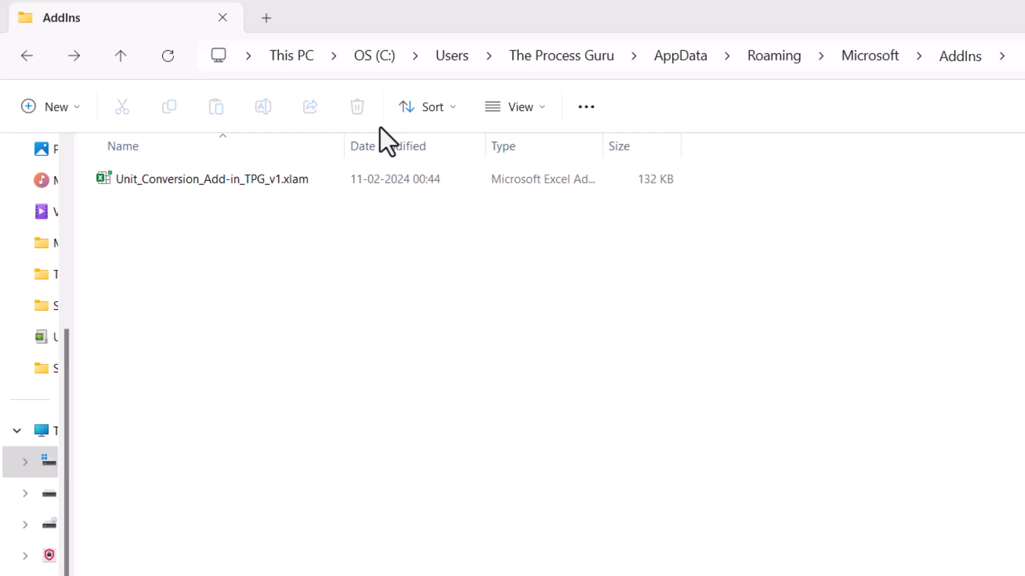
Open Unit_Conversion_Add-in_TPG_v1.xlam from the AddIns folder so it loads in Excel
{"action": "left_click", "coordinate": [210, 179]}
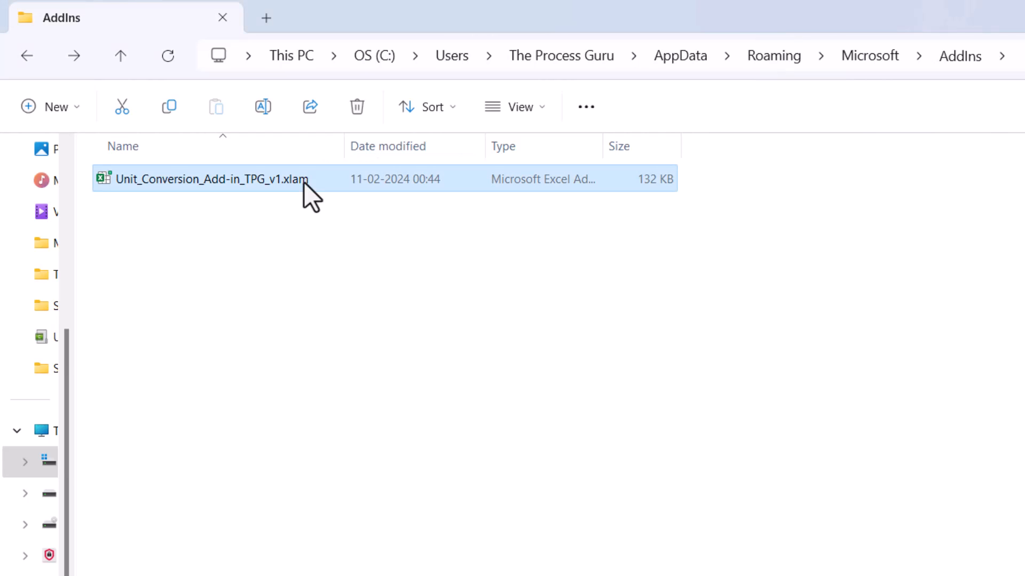
{"action": "double_click", "coordinate": [211, 179]}
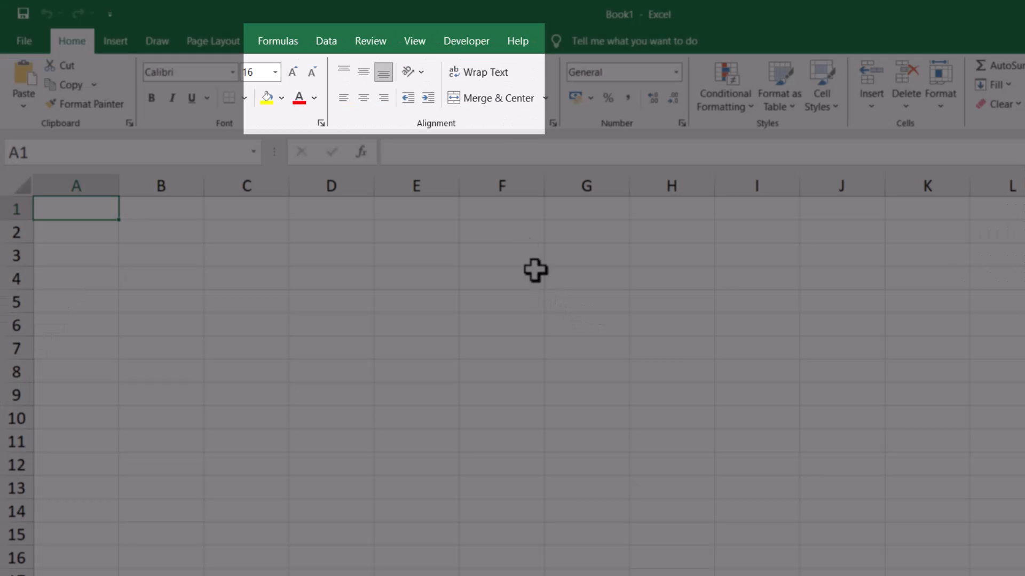
{"action": "mouse_move", "coordinate": [466, 40]}
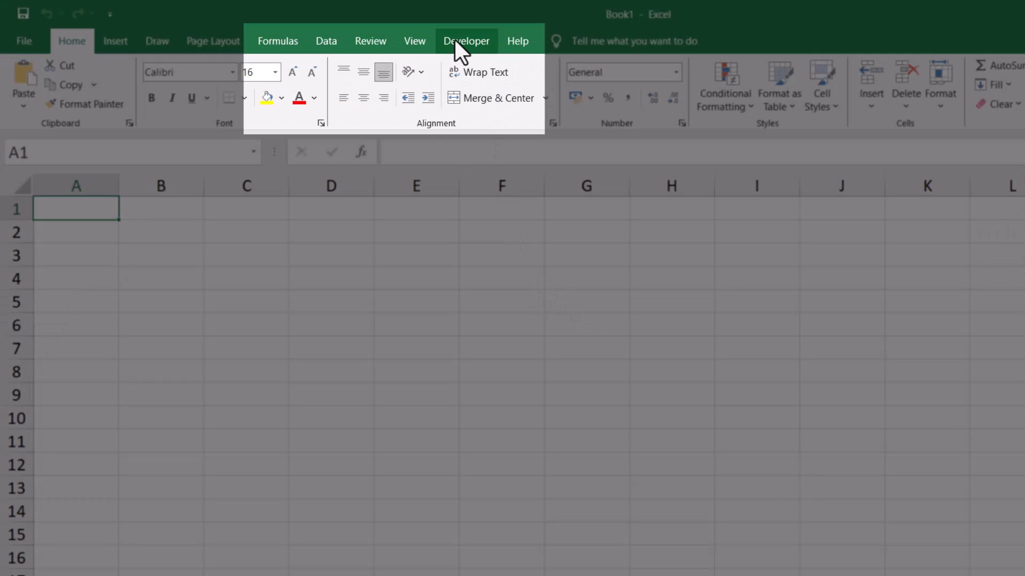
From Developer > Excel Add-ins, browse to and select the Unit_Conversion_Add-in_TPG_v1.xlam file
{"action": "left_click", "coordinate": [466, 40]}
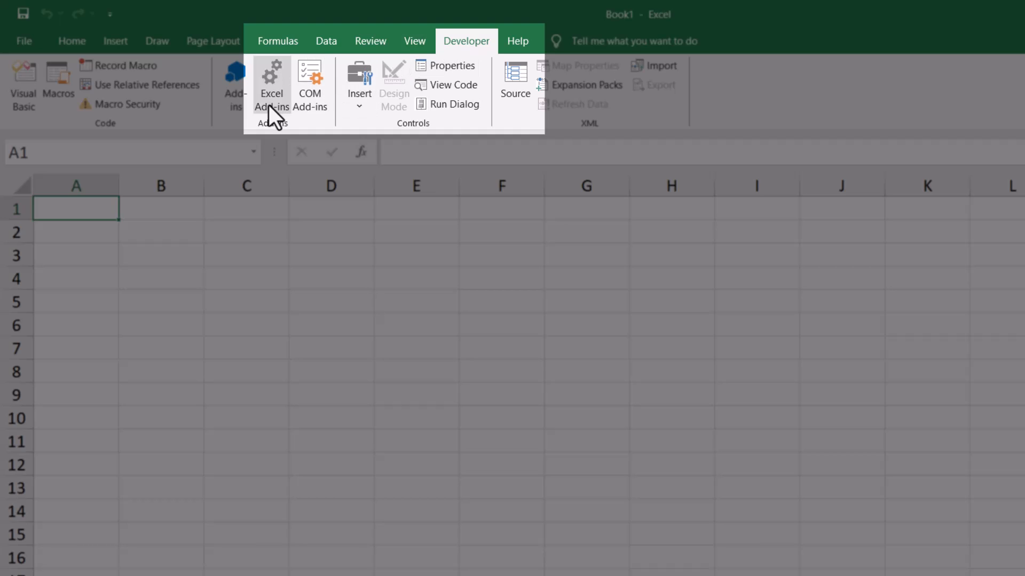
{"action": "left_click", "coordinate": [270, 86]}
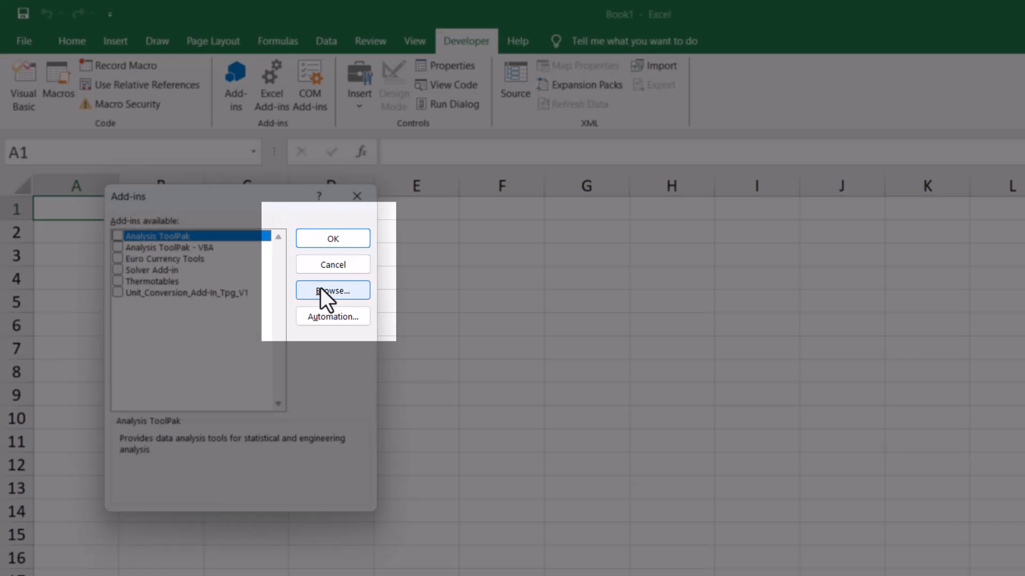
{"action": "left_click", "coordinate": [333, 290]}
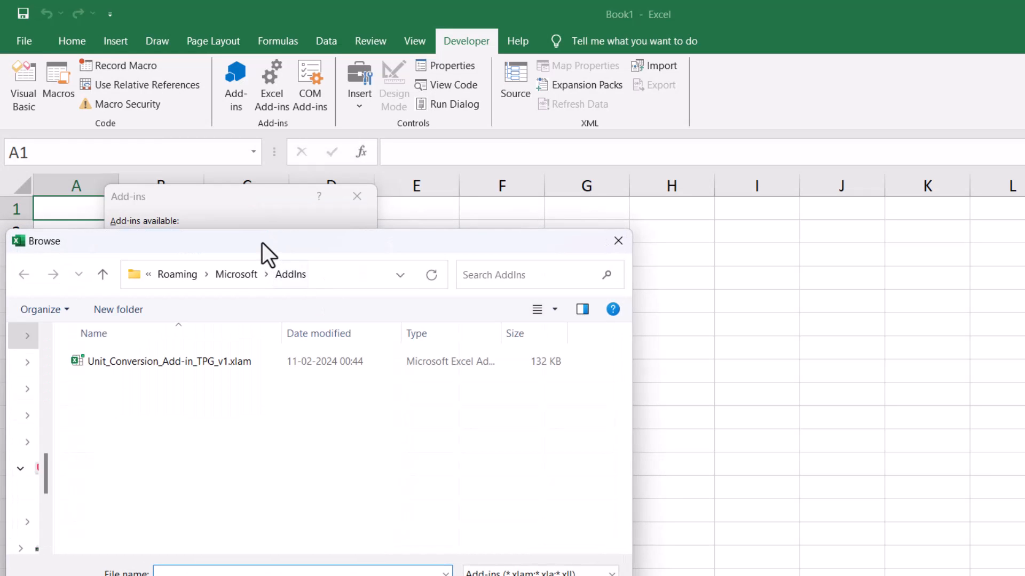
{"action": "left_click", "coordinate": [168, 362]}
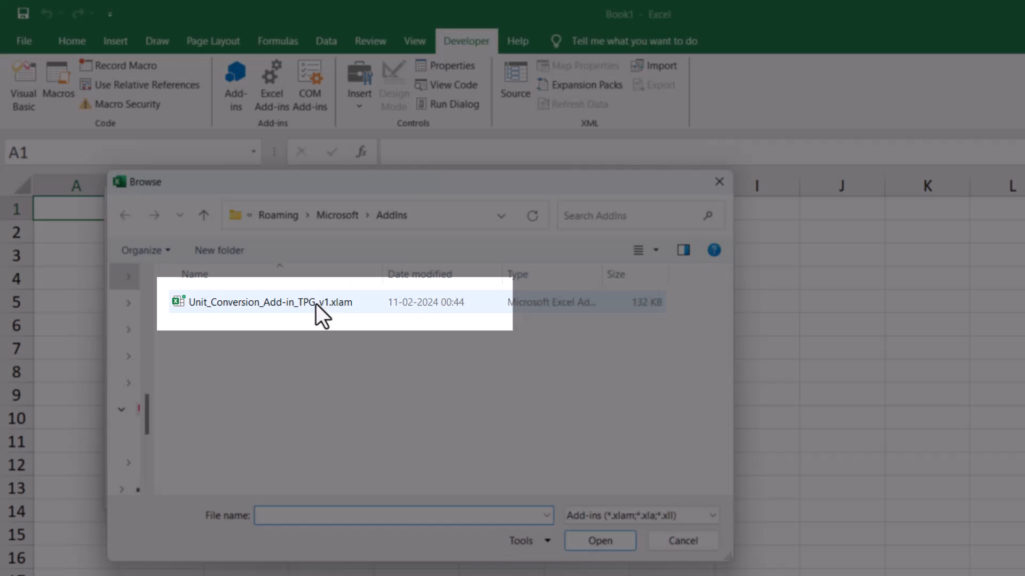
{"action": "left_click", "coordinate": [254, 302]}
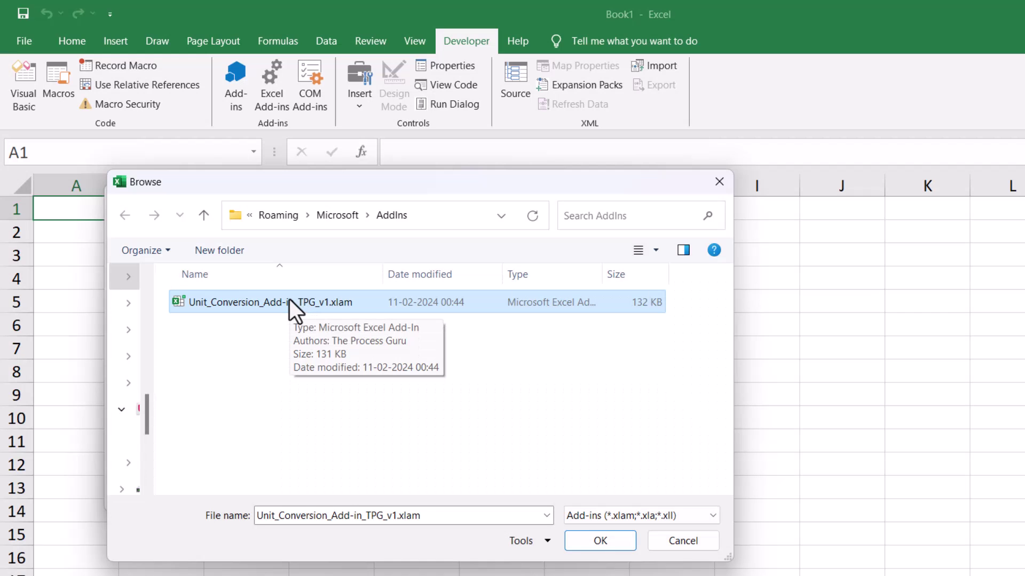
{"action": "left_click", "coordinate": [599, 540]}
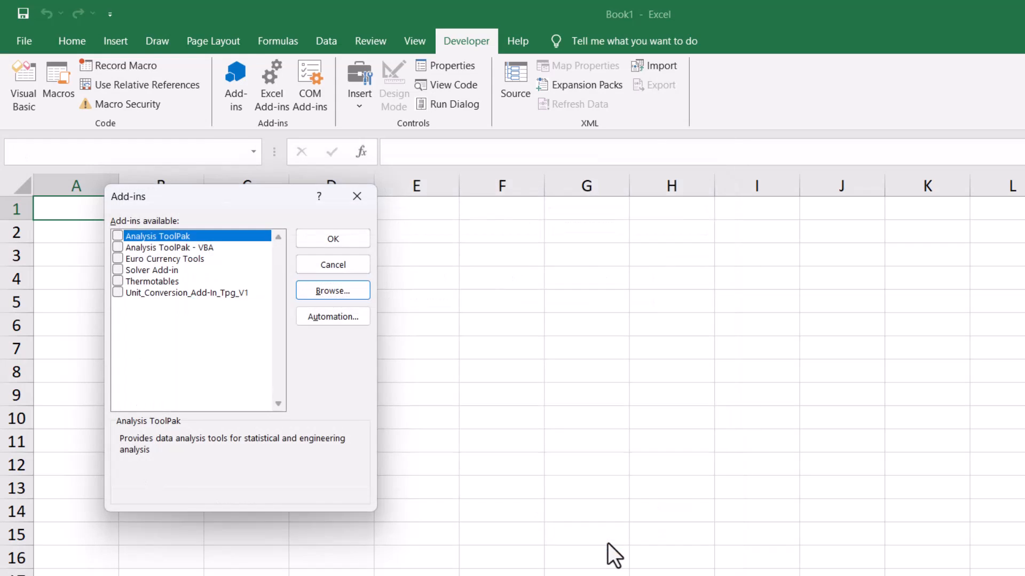
Agree to replace the existing add-in copy so it appears ticked in the add-ins list
{"action": "left_click", "coordinate": [331, 290]}
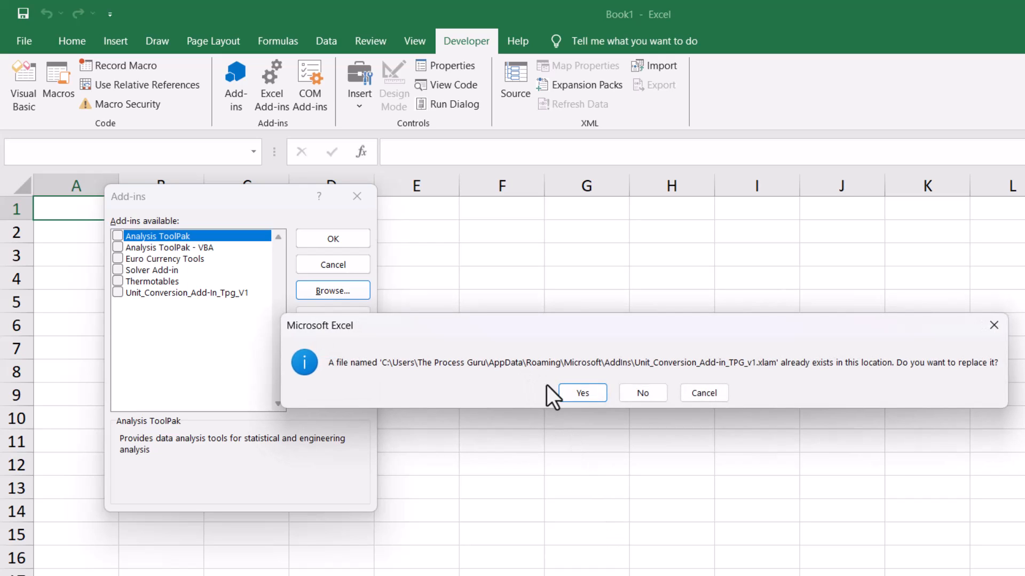
{"action": "mouse_move", "coordinate": [176, 330]}
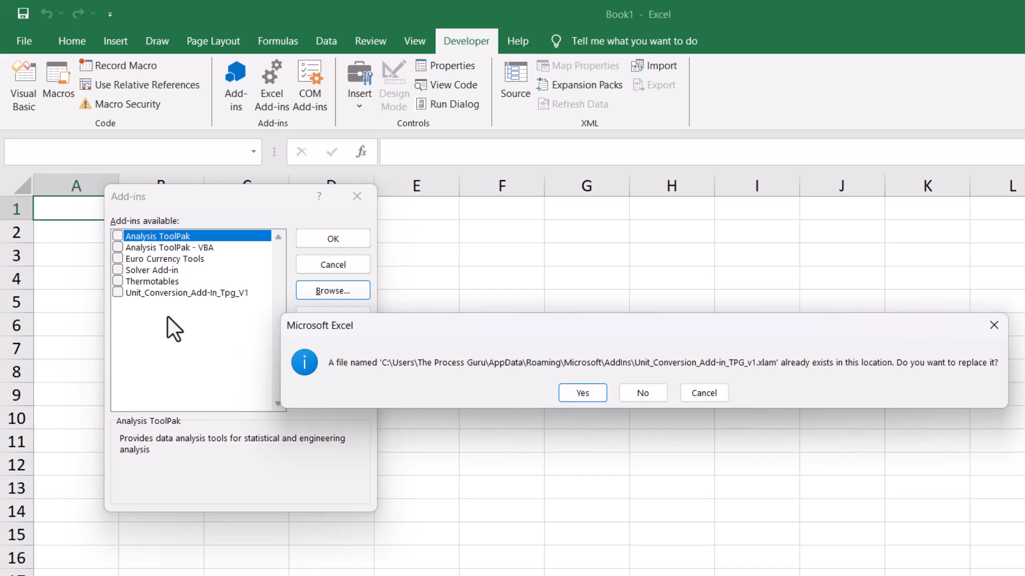
{"action": "left_click", "coordinate": [580, 392]}
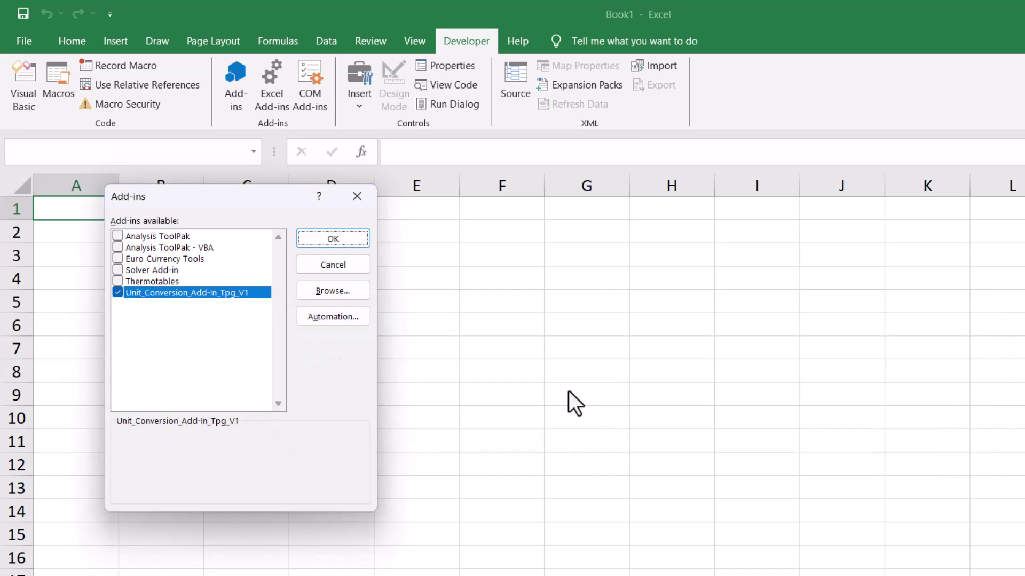
{"action": "mouse_move", "coordinate": [161, 365]}
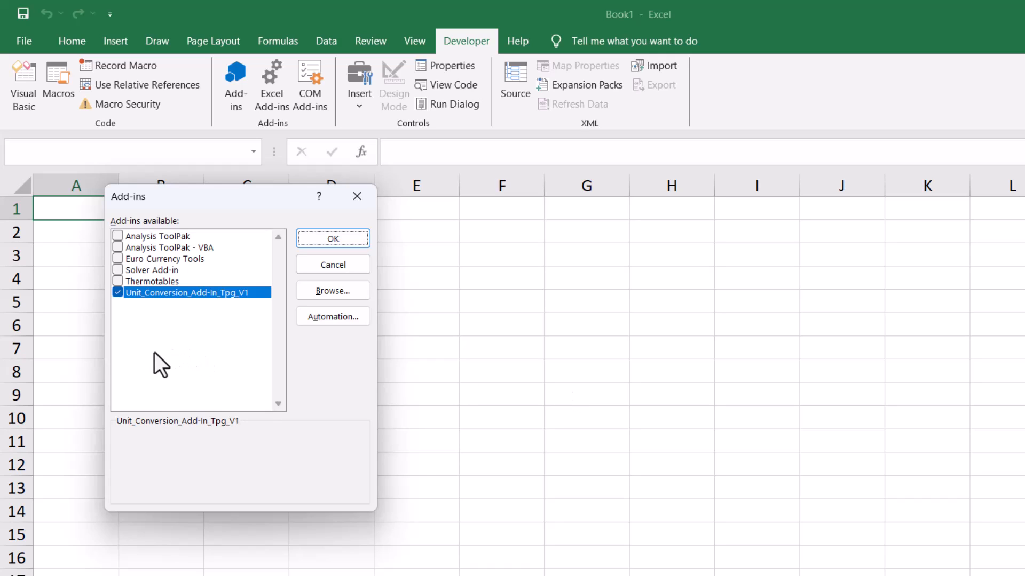
{"action": "mouse_move", "coordinate": [152, 308]}
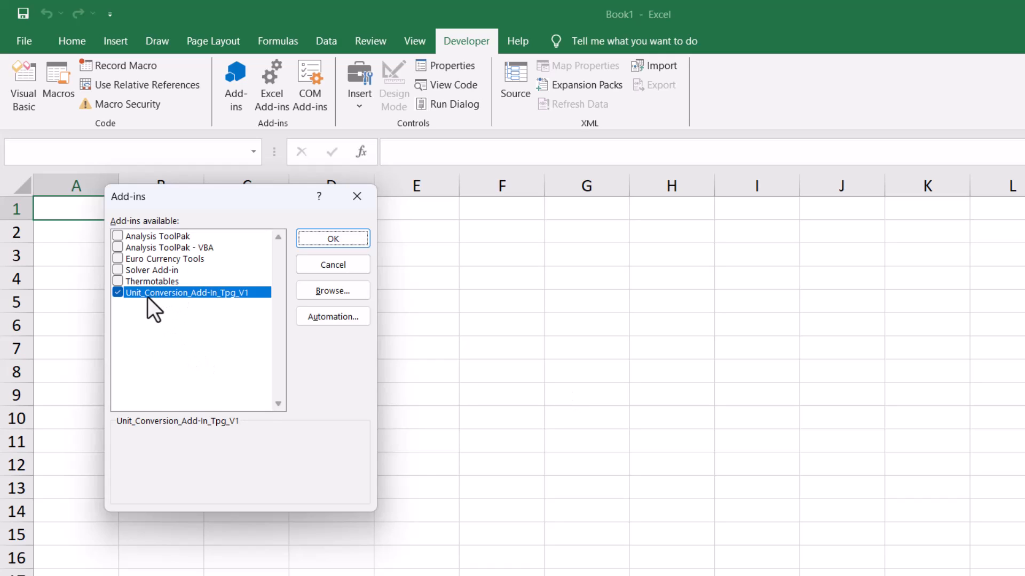
{"action": "mouse_move", "coordinate": [120, 307]}
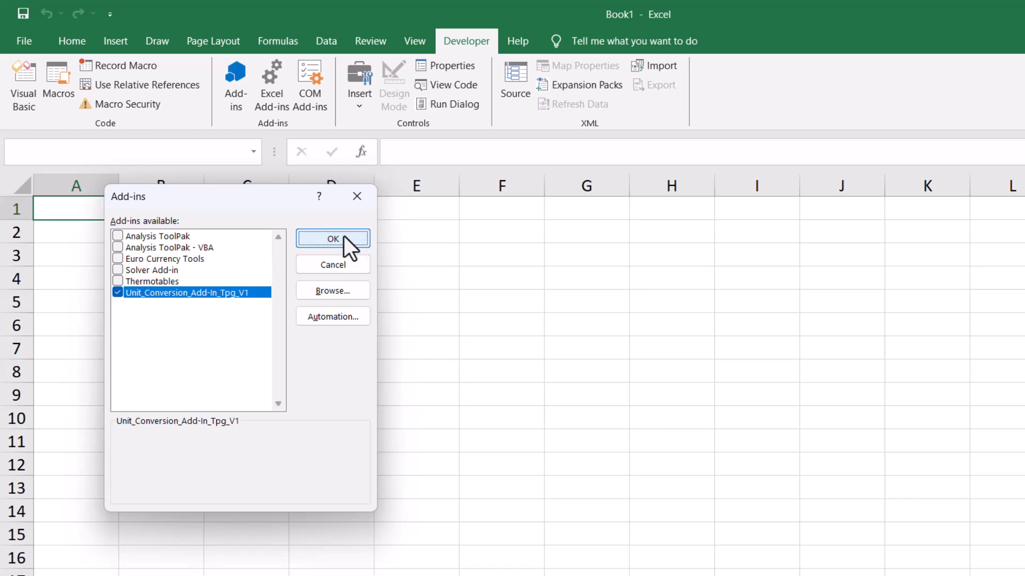
Enable the ticked add-in and show the new TPG ribbon tab with its conversion fields
{"action": "left_click", "coordinate": [332, 238]}
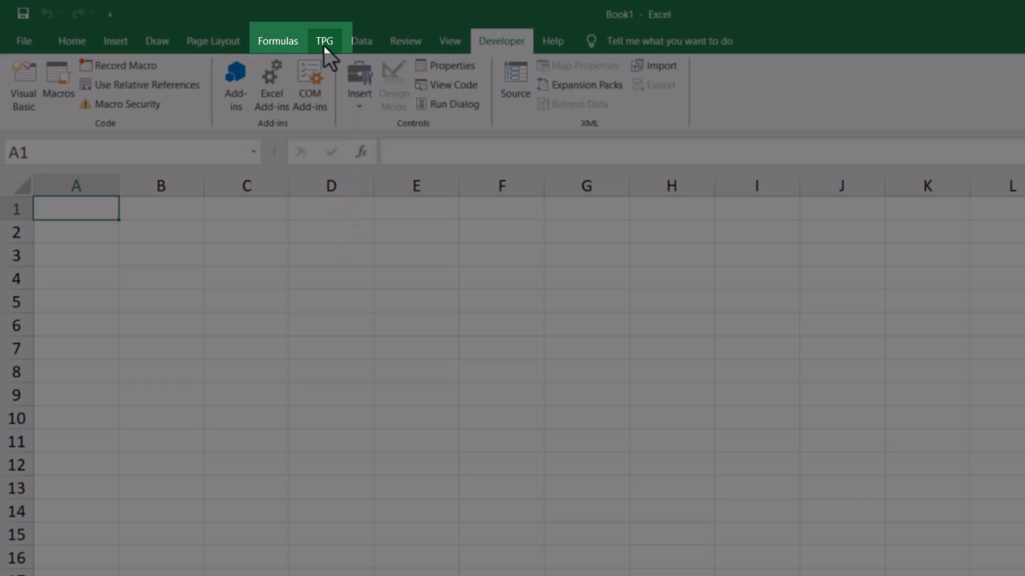
{"action": "left_click", "coordinate": [324, 41]}
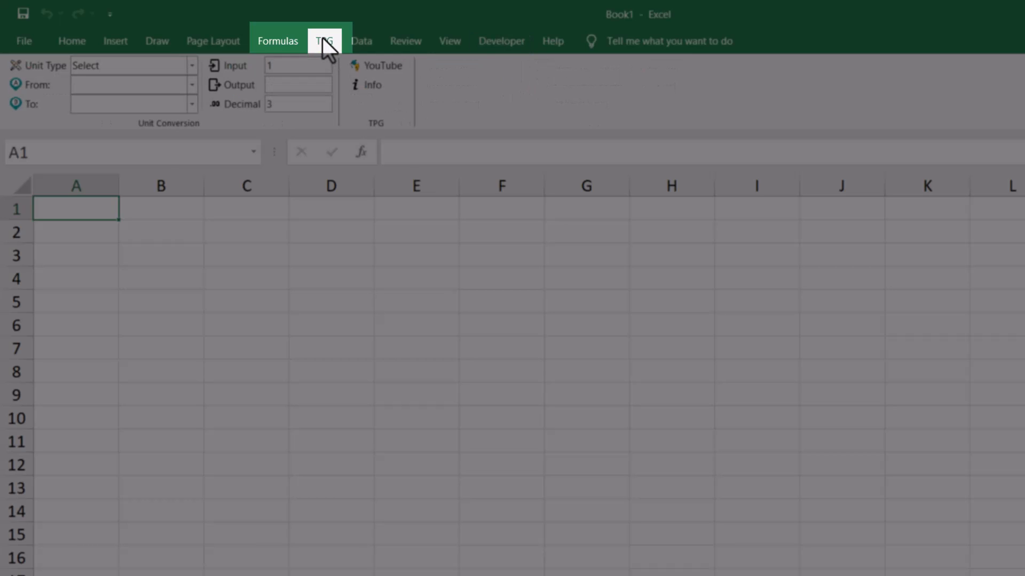
{"action": "mouse_move", "coordinate": [304, 53]}
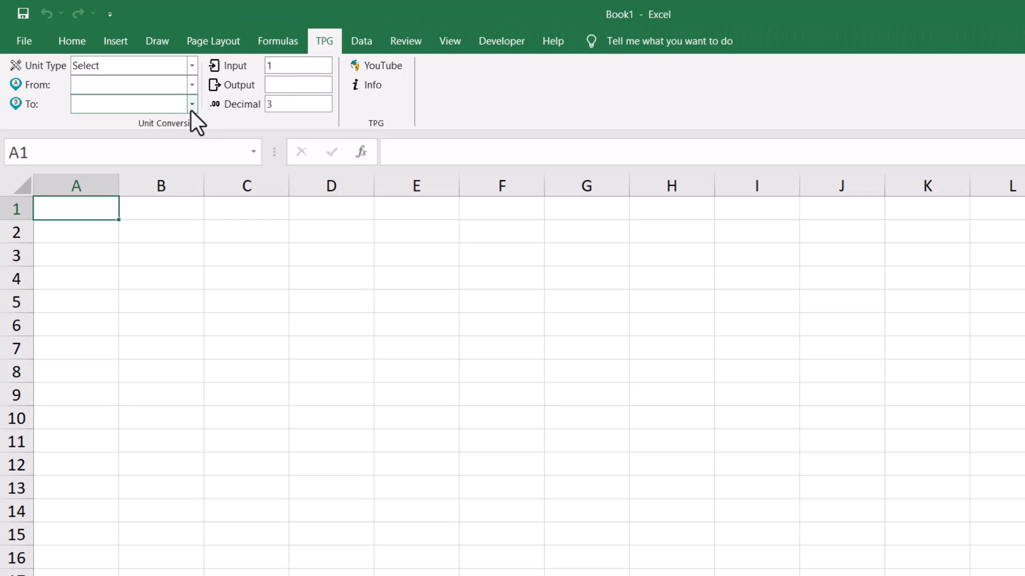
{"action": "mouse_move", "coordinate": [225, 117]}
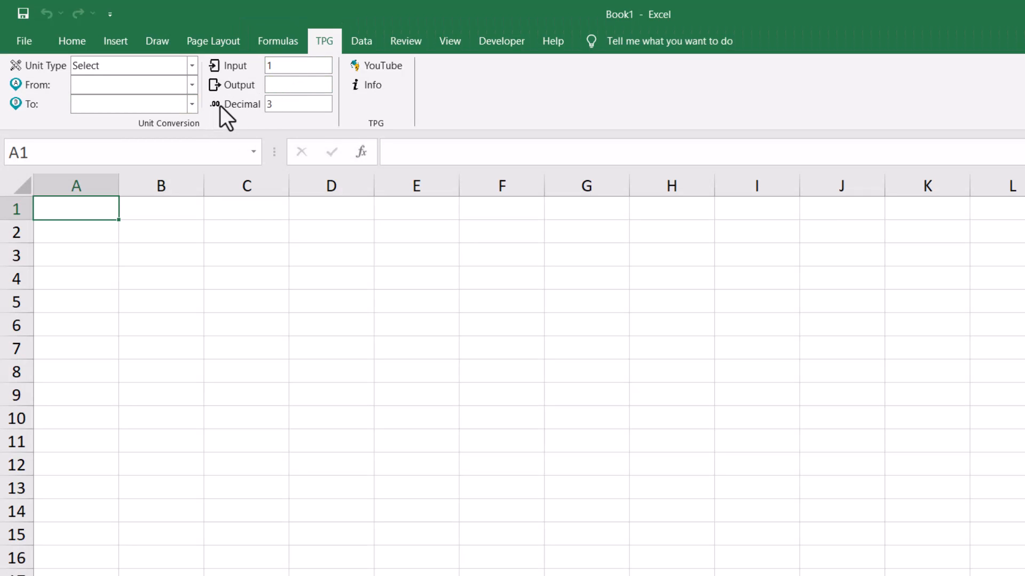
{"action": "mouse_move", "coordinate": [225, 104]}
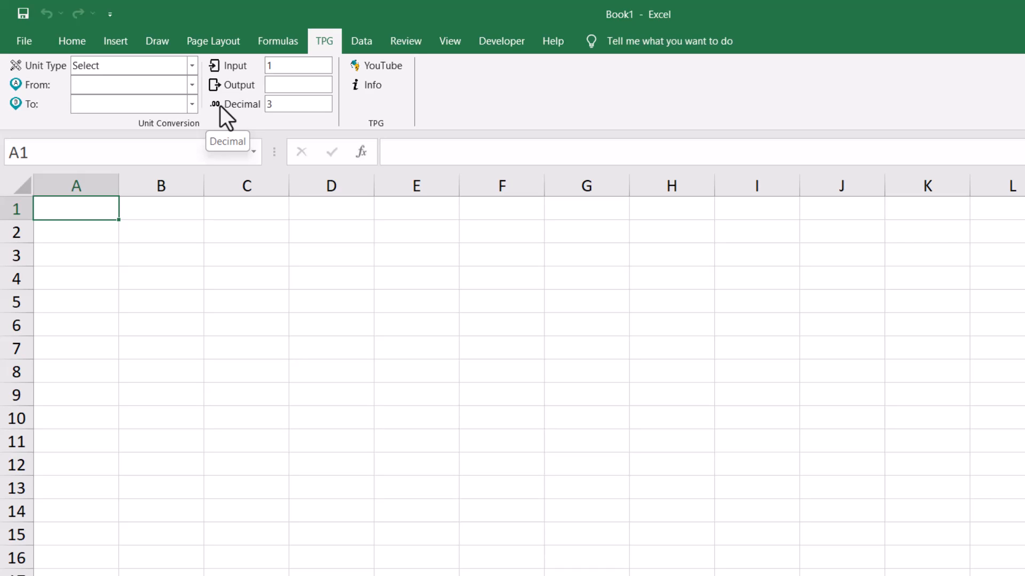
{"action": "mouse_move", "coordinate": [326, 53]}
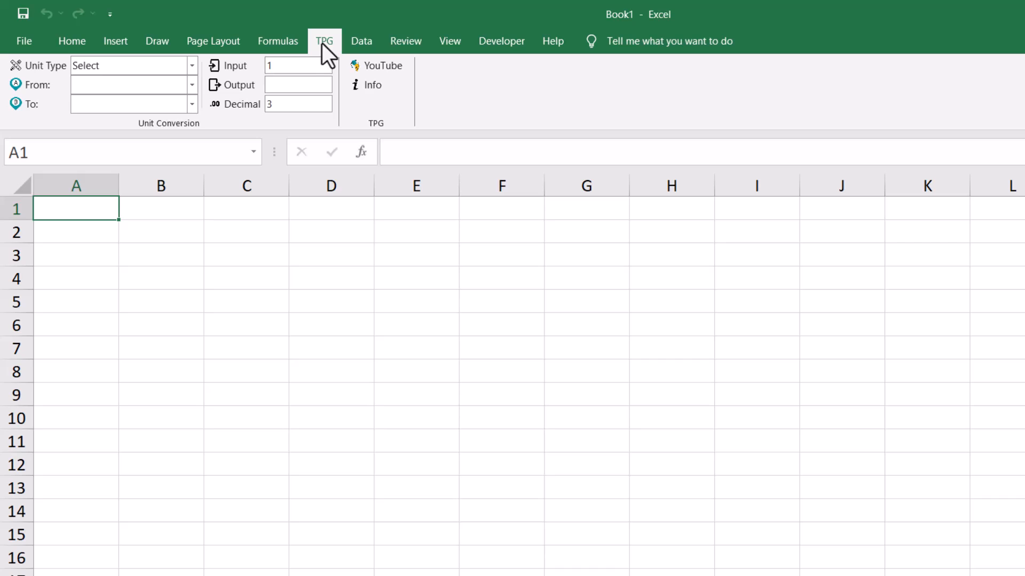
Reopen the add-ins list, confirm Unit_Conversion_Add-in_Tpg_V1 is still ticked, and return to the blank worksheet
{"action": "left_click", "coordinate": [501, 40]}
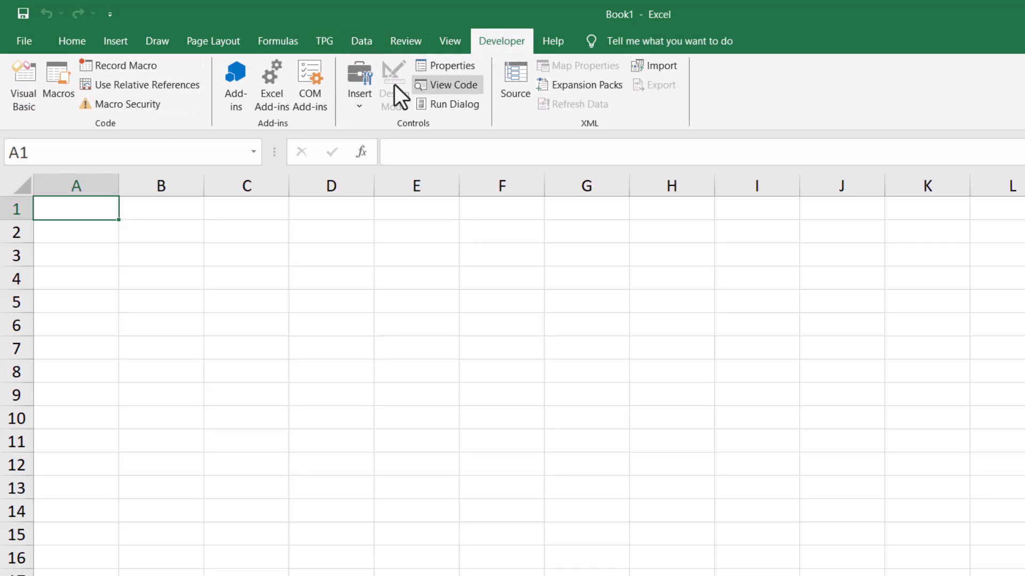
{"action": "left_click", "coordinate": [235, 85]}
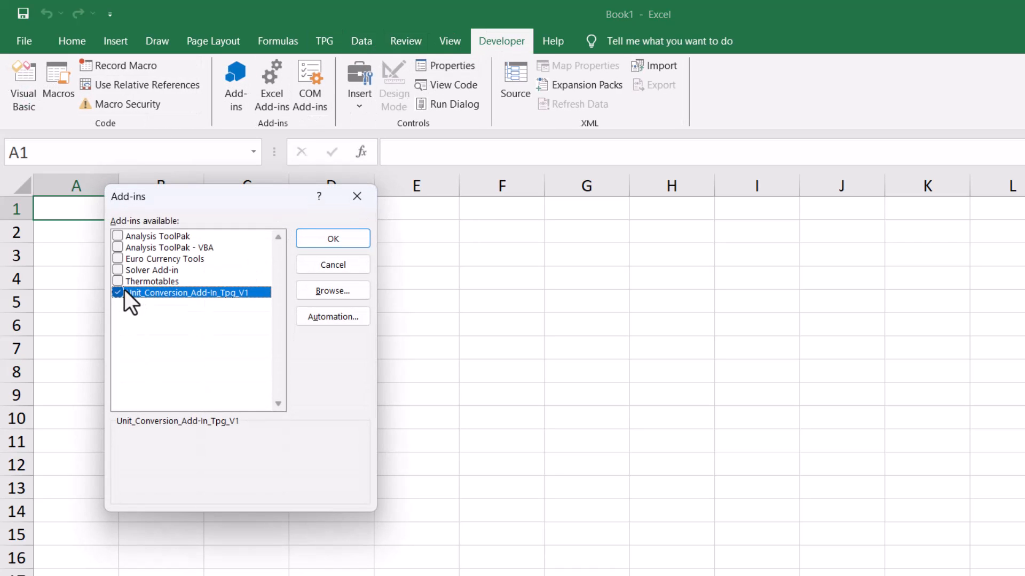
{"action": "left_click", "coordinate": [332, 238]}
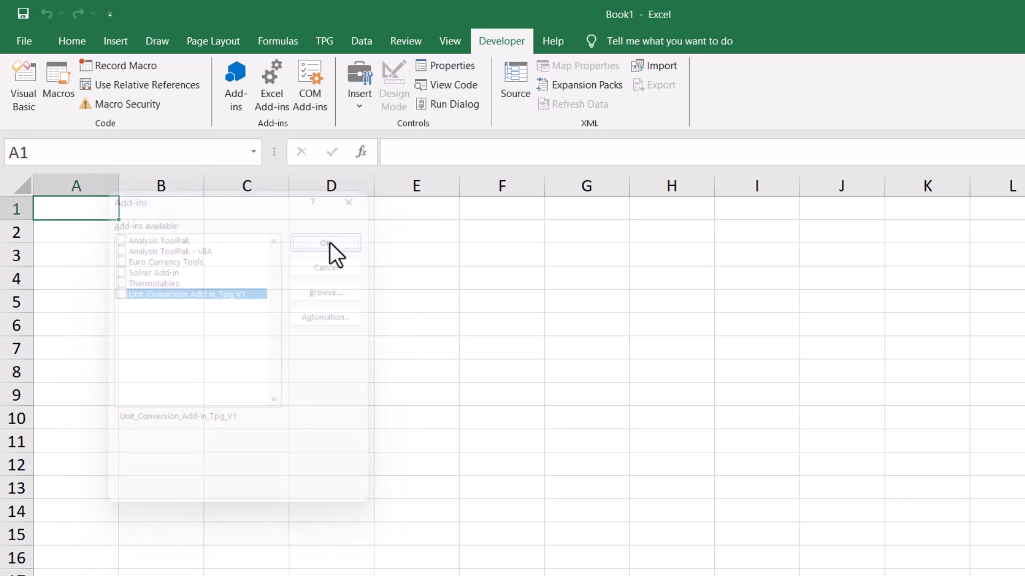
{"action": "left_click", "coordinate": [324, 243]}
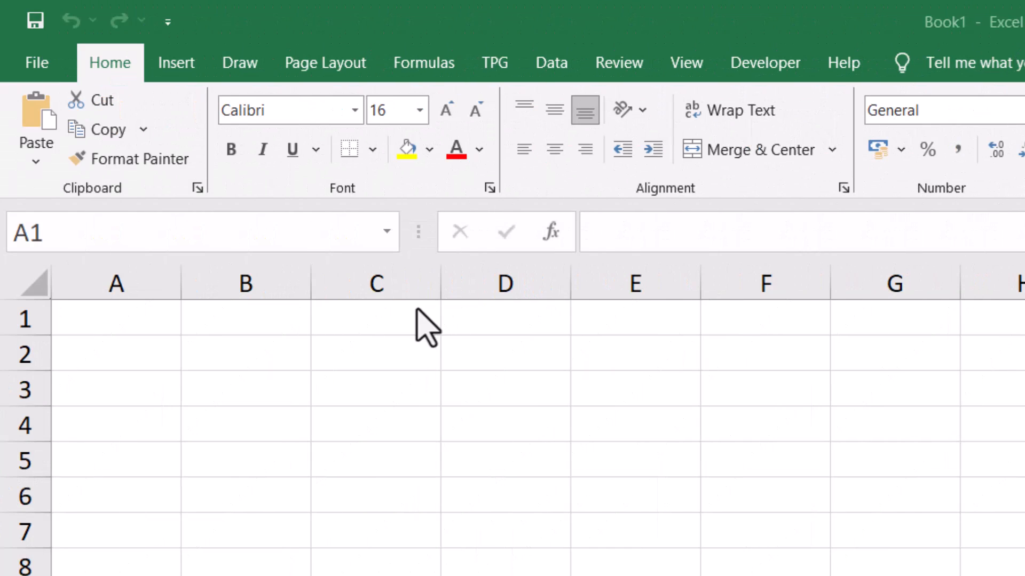
{"action": "left_click", "coordinate": [115, 318]}
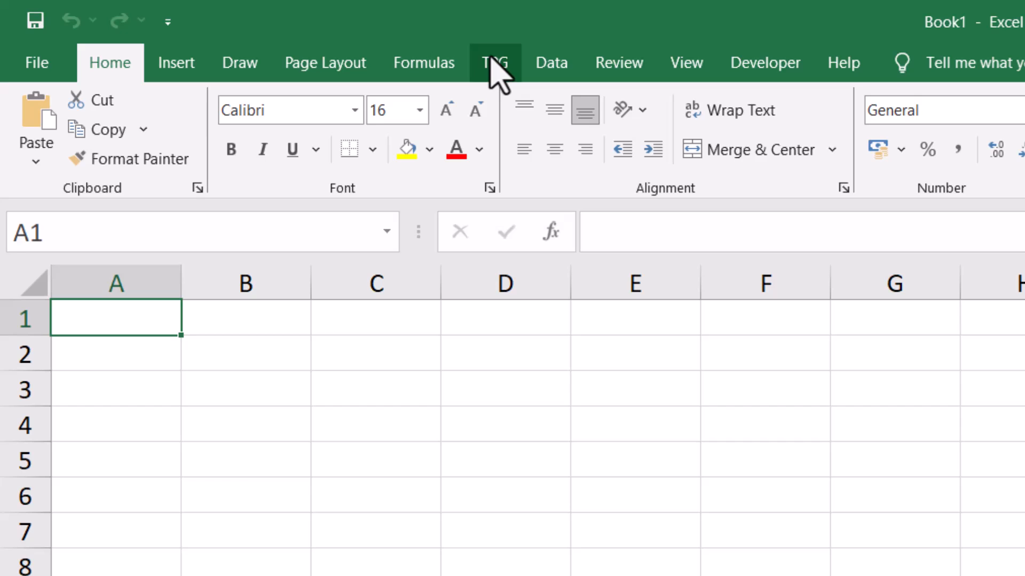
On the TPG tab set Unit Type Pressure, From bar(g) and To kPa
{"action": "left_click", "coordinate": [494, 63]}
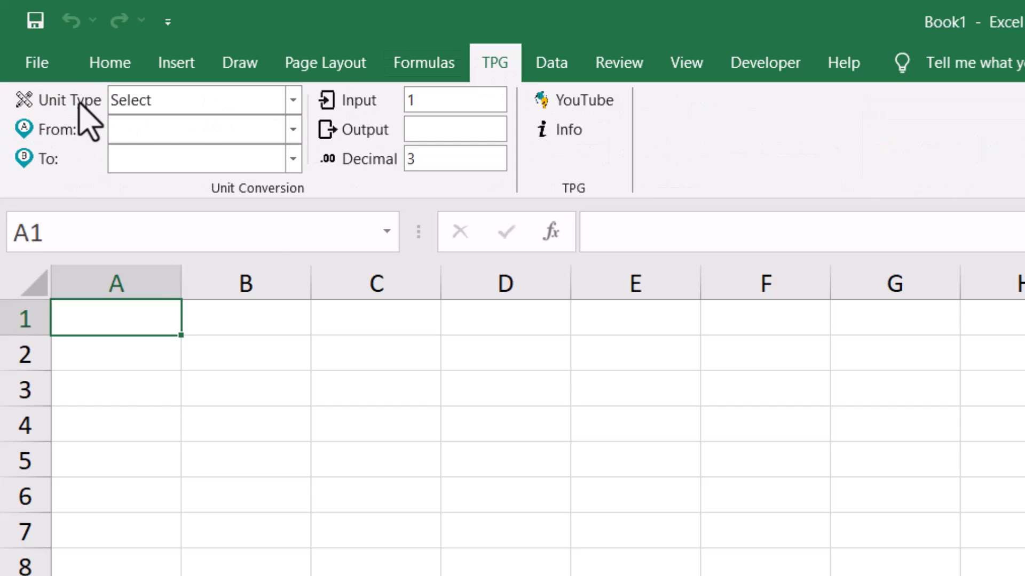
{"action": "left_click", "coordinate": [291, 99]}
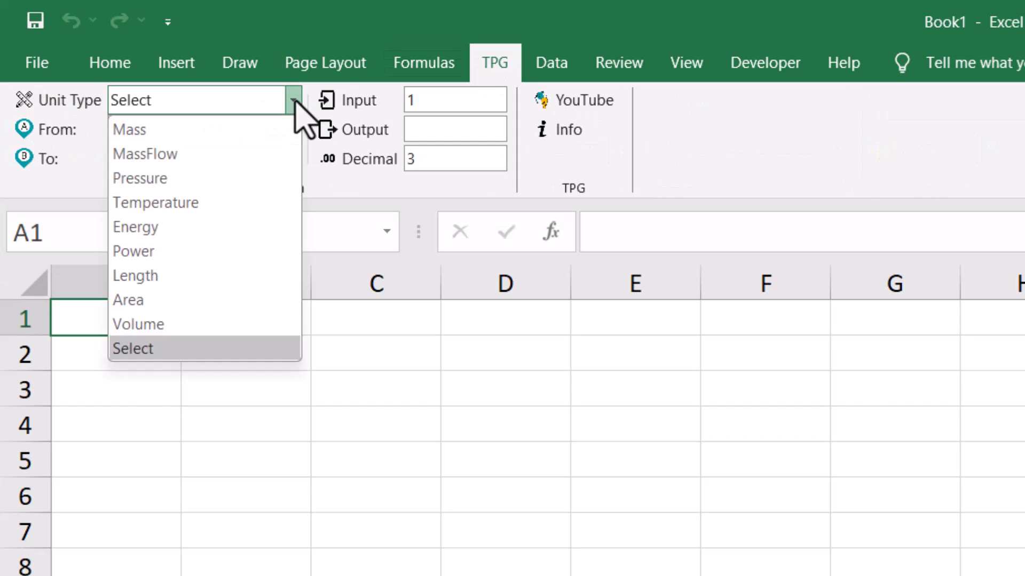
{"action": "mouse_move", "coordinate": [204, 129]}
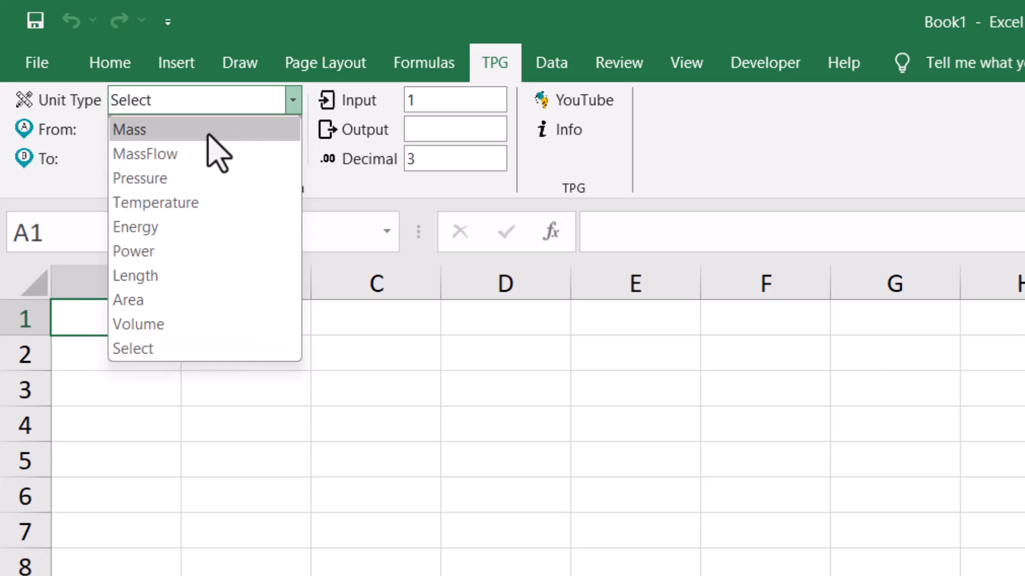
{"action": "mouse_move", "coordinate": [209, 179]}
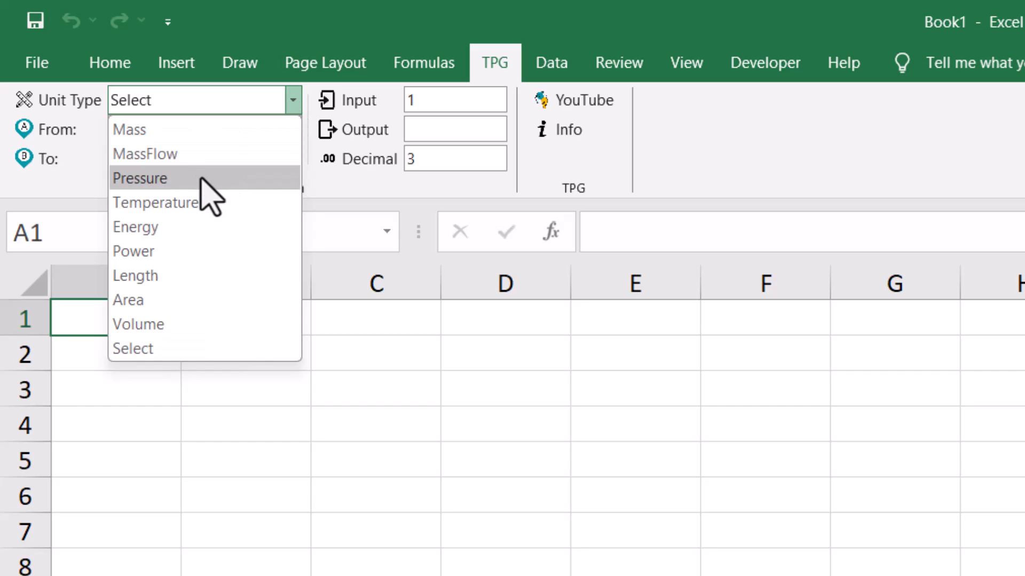
{"action": "mouse_move", "coordinate": [215, 287]}
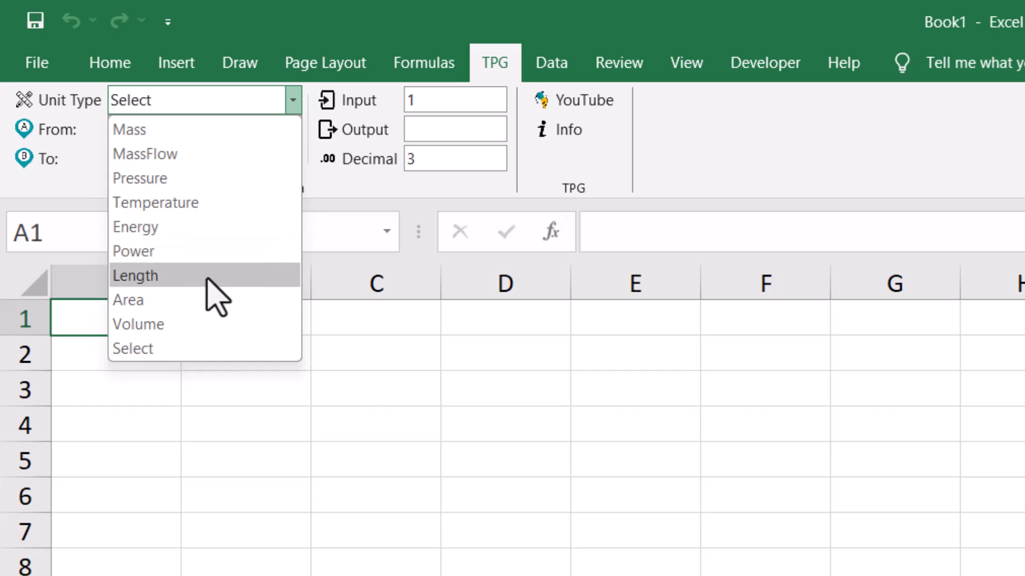
{"action": "mouse_move", "coordinate": [210, 251]}
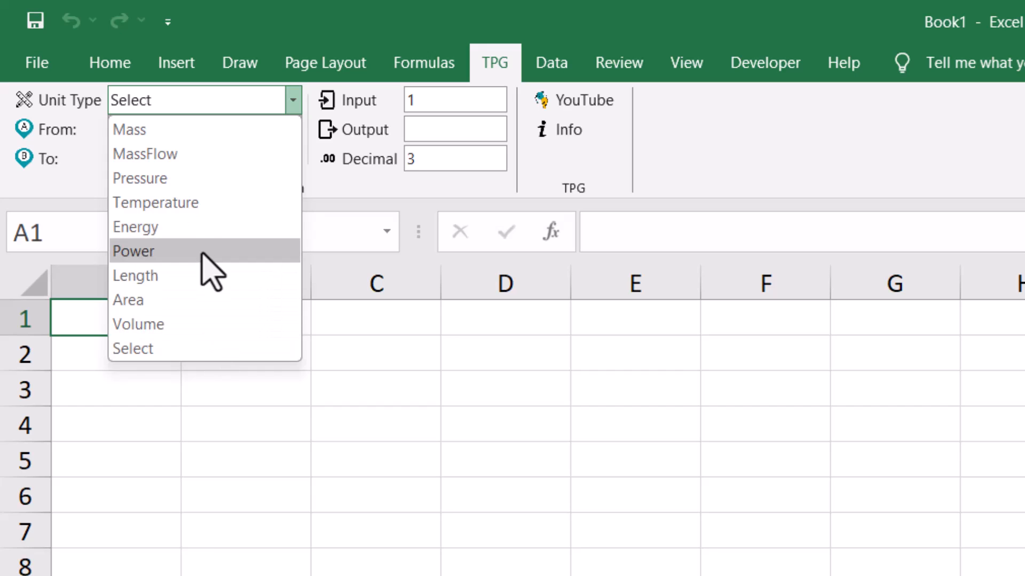
{"action": "left_click", "coordinate": [202, 188]}
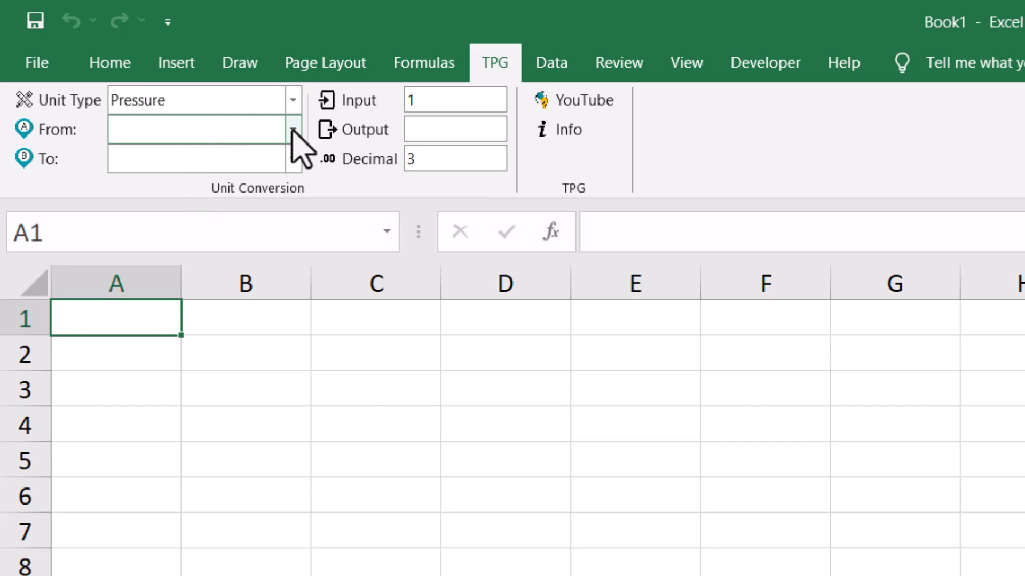
{"action": "left_click", "coordinate": [293, 129]}
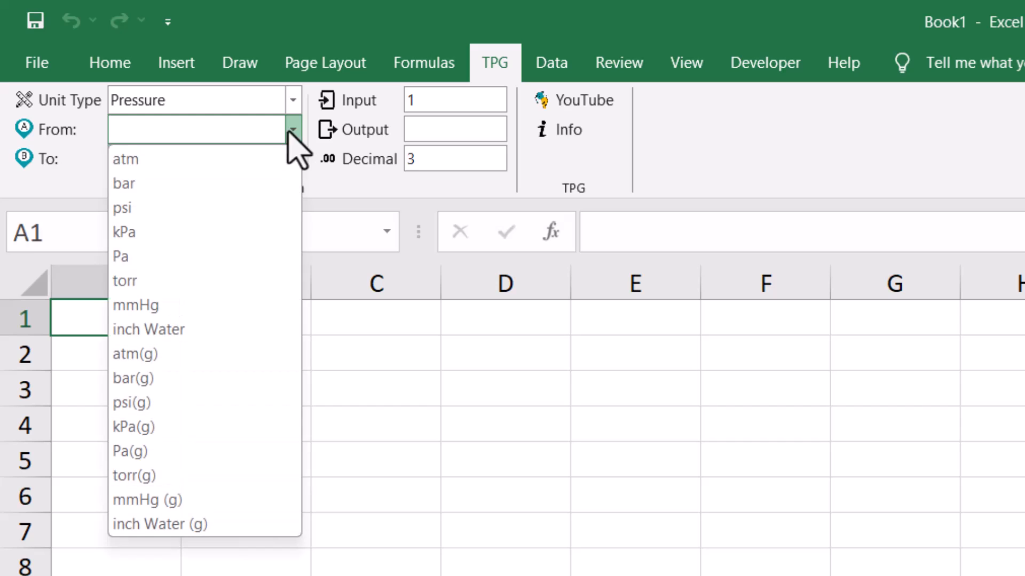
{"action": "mouse_move", "coordinate": [190, 255]}
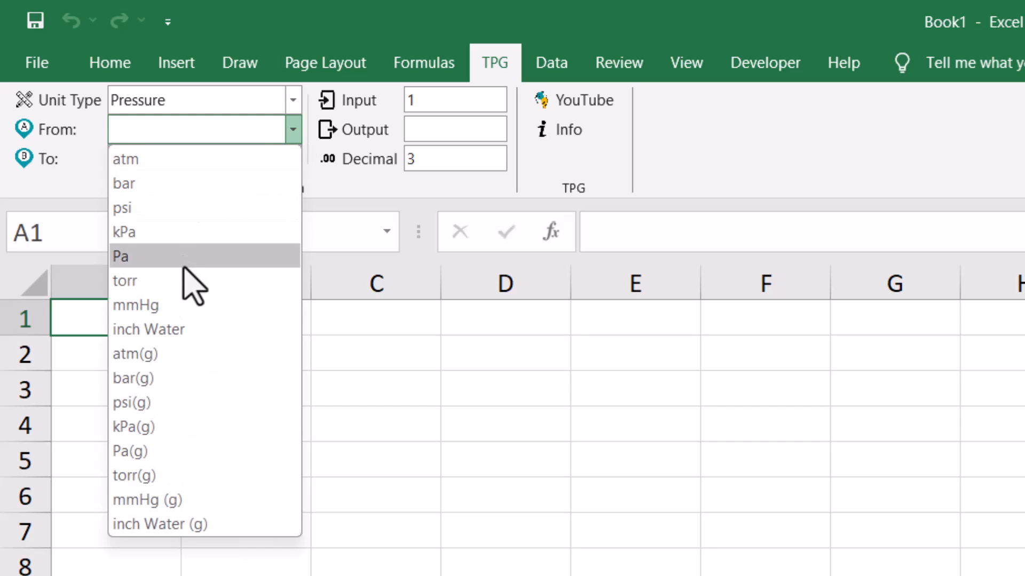
{"action": "left_click", "coordinate": [132, 378]}
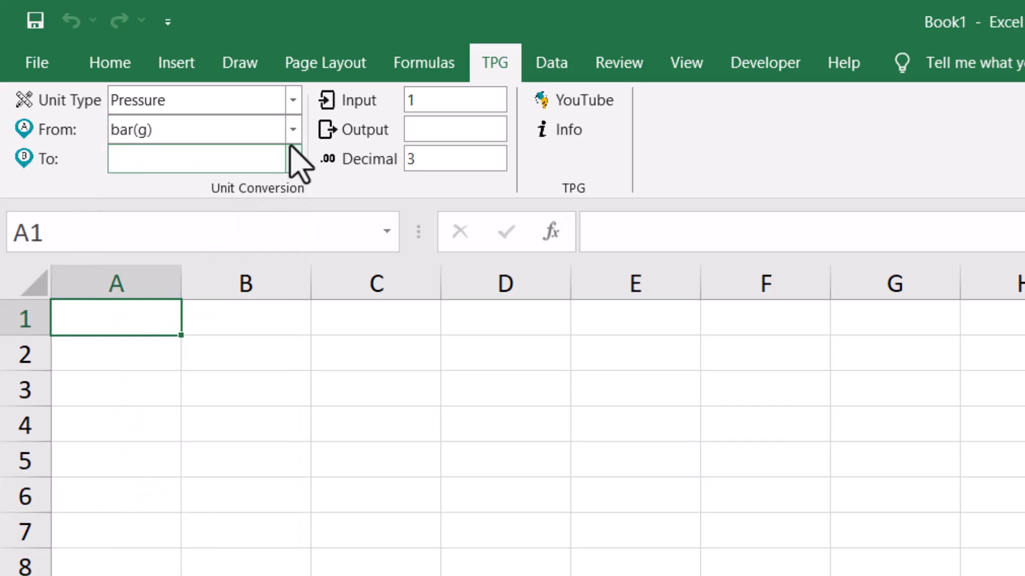
{"action": "left_click", "coordinate": [293, 158]}
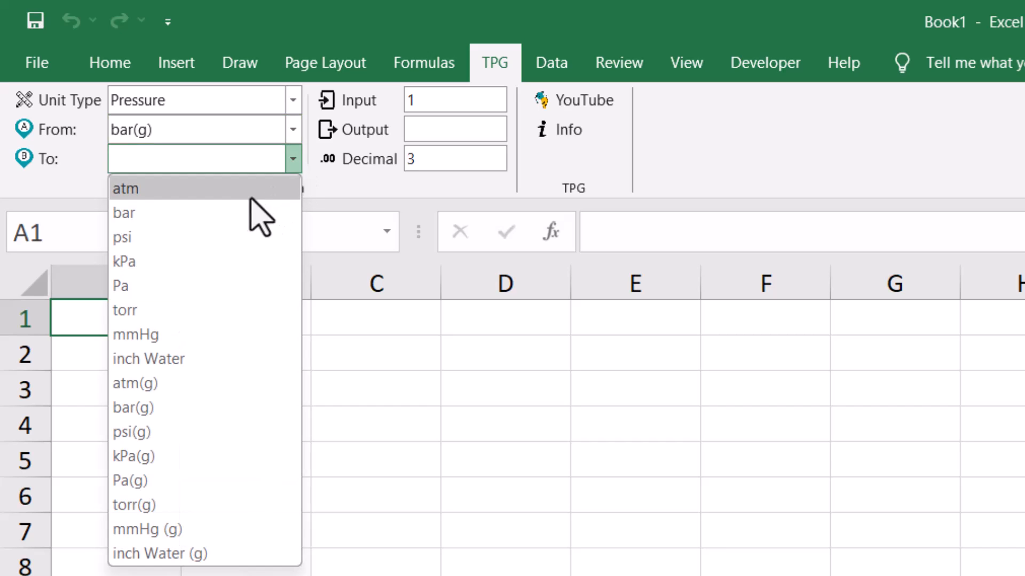
{"action": "left_click", "coordinate": [124, 260]}
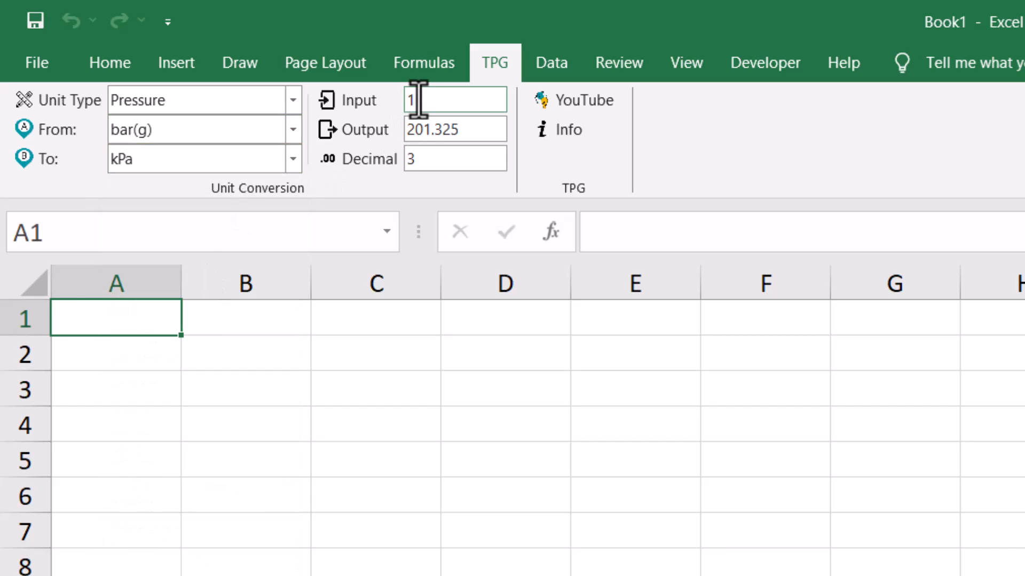
Enter 40 as the input so it converts to 4,101.3 kPa at one decimal
{"action": "type", "text": "40"}
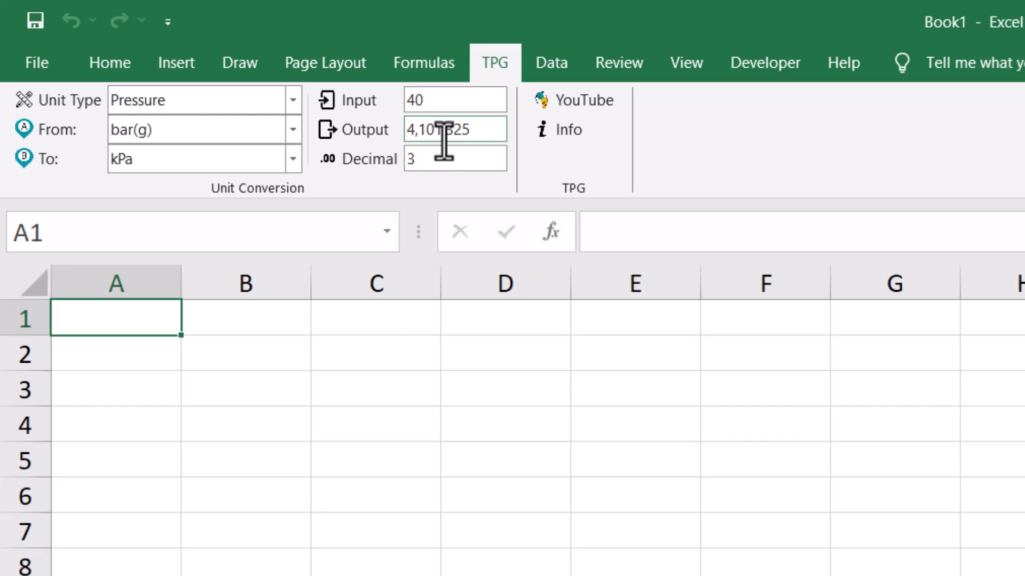
{"action": "mouse_move", "coordinate": [464, 129]}
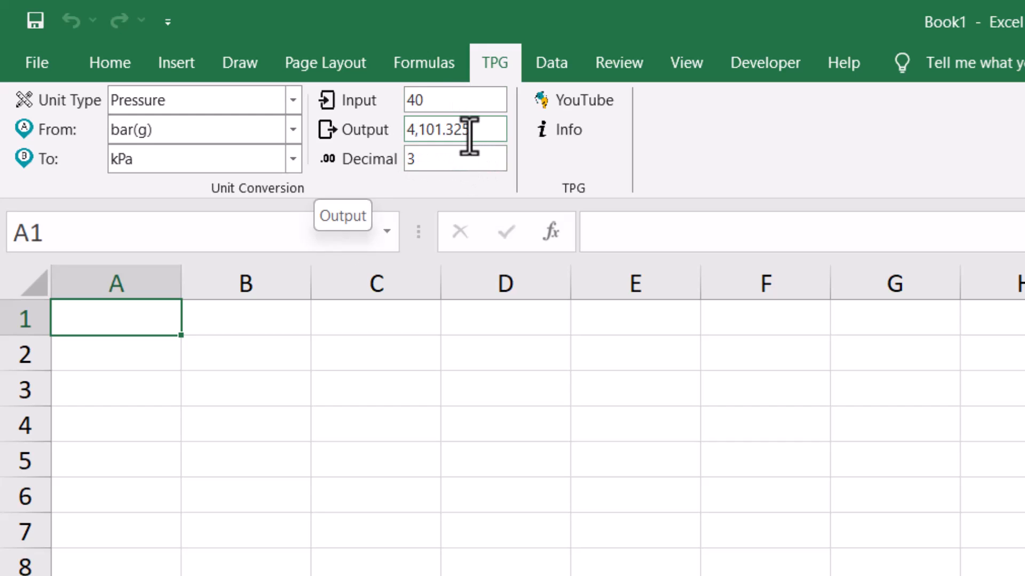
{"action": "mouse_move", "coordinate": [455, 158]}
{"action": "type", "text": "1"}
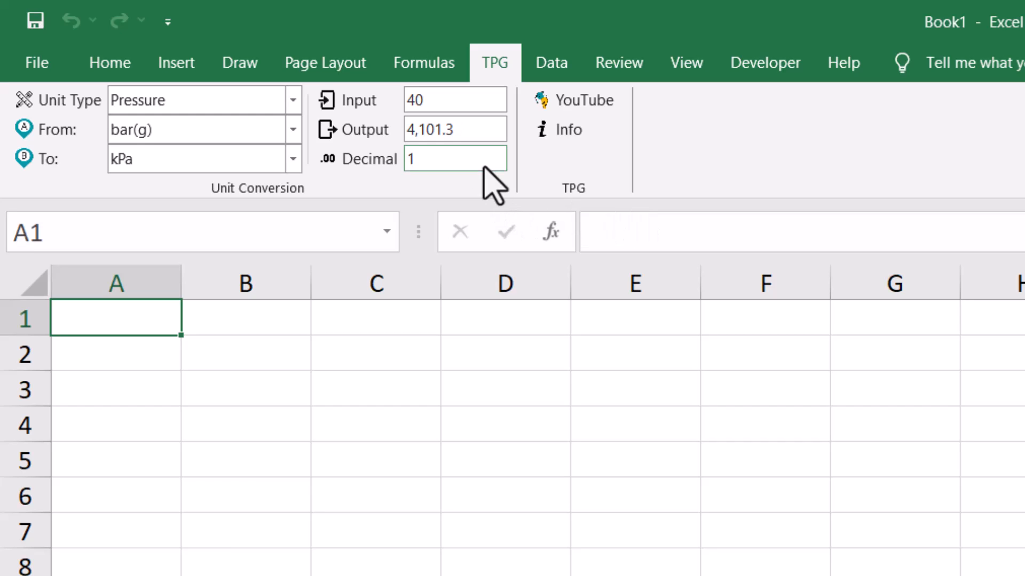
{"action": "left_click", "coordinate": [292, 101]}
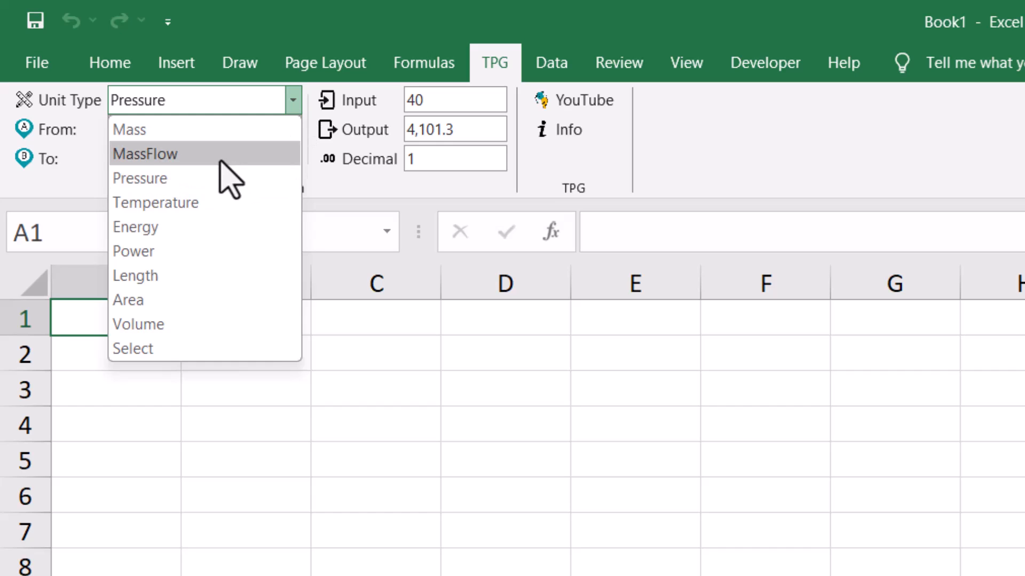
Set Unit Type Temperature, From degC, To degK with 3 decimals, giving 313.150 degK for 40
{"action": "left_click", "coordinate": [155, 203]}
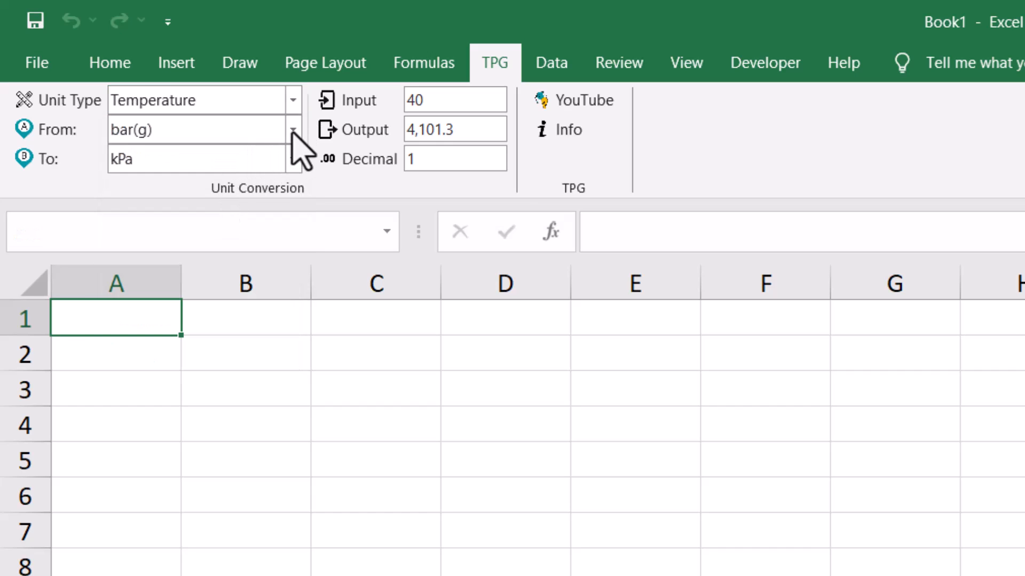
{"action": "left_click", "coordinate": [292, 129]}
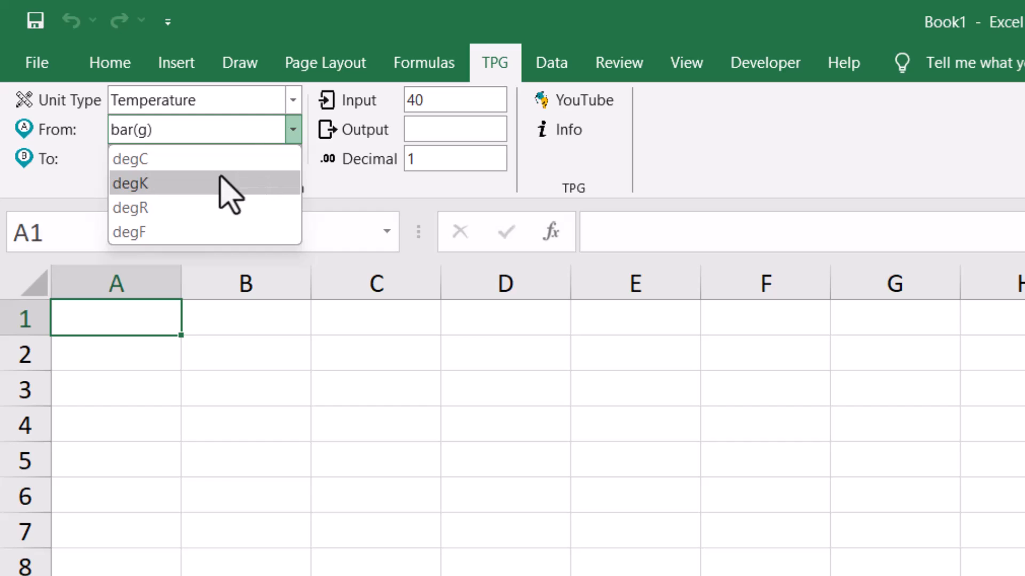
{"action": "left_click", "coordinate": [130, 158]}
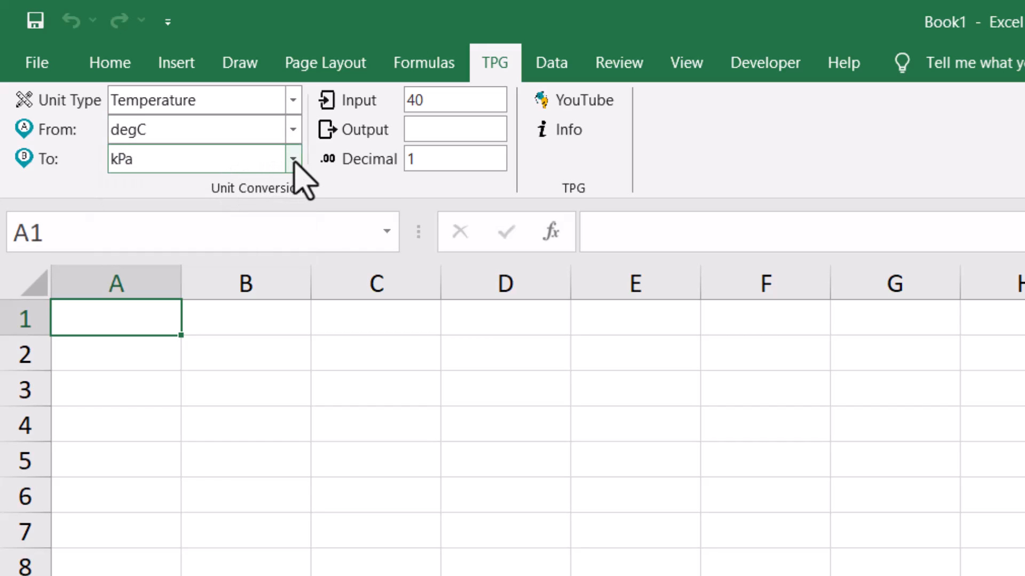
{"action": "left_click", "coordinate": [292, 158]}
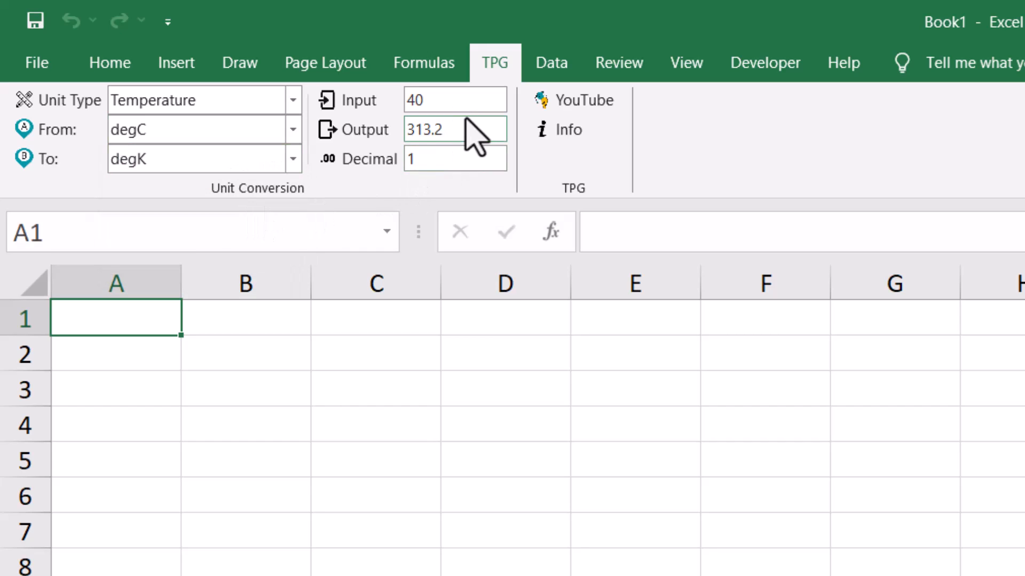
{"action": "left_click", "coordinate": [455, 158]}
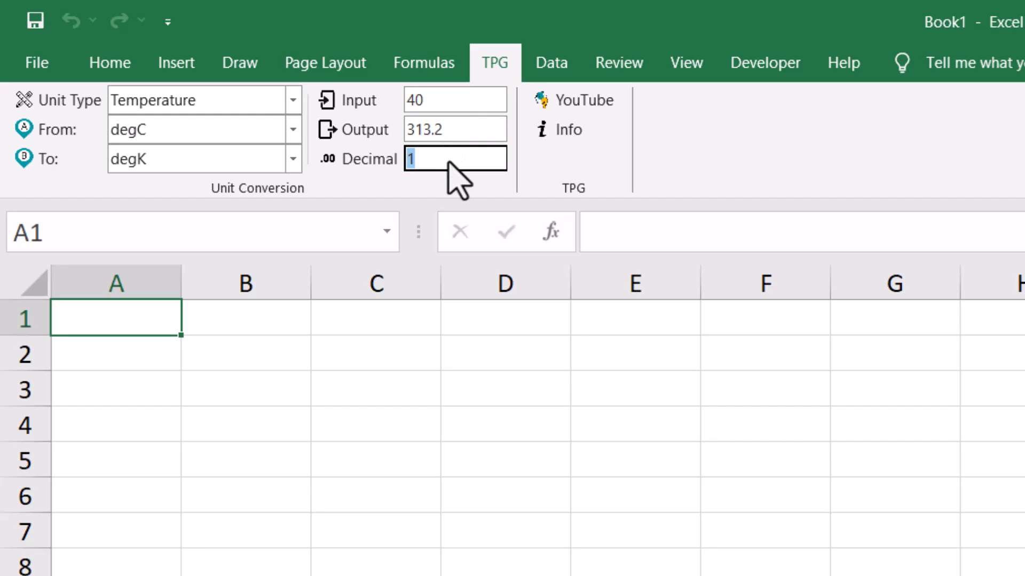
{"action": "type", "text": "3"}
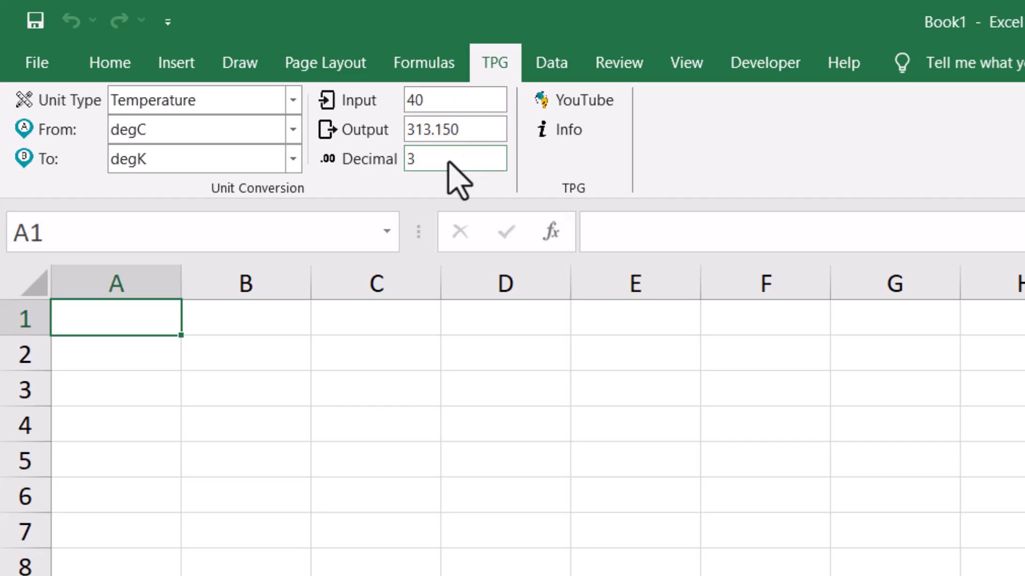